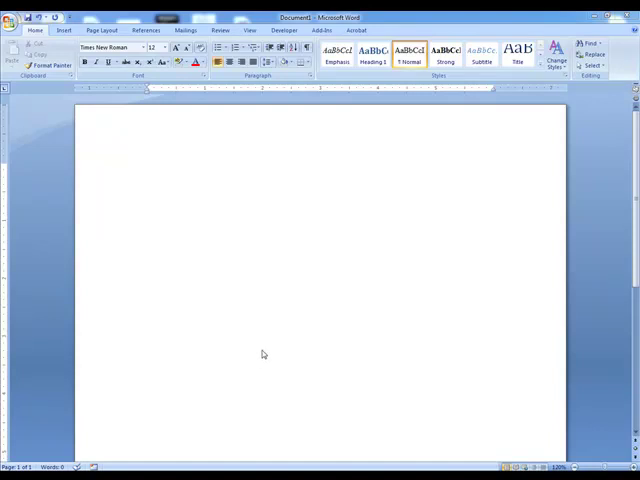
# Step: Start a new equation box at the insertion point on the blank page
pyautogui.click(132, 174)
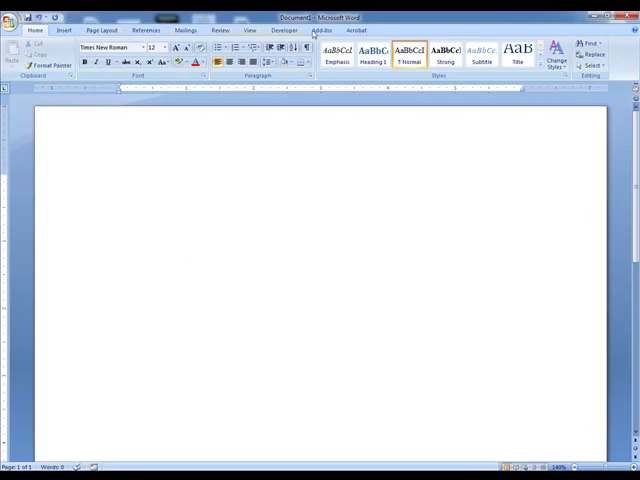
pyautogui.click(120, 180)
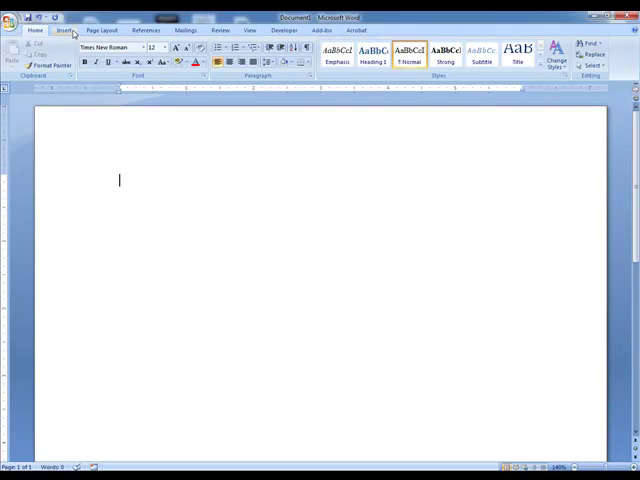
pyautogui.click(64, 28)
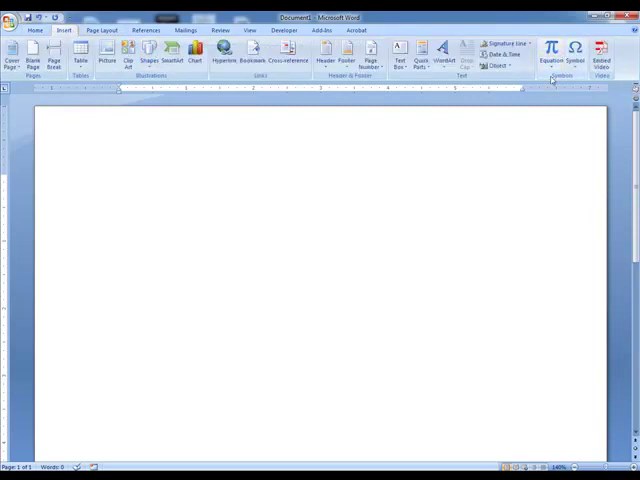
pyautogui.moveTo(550, 48)
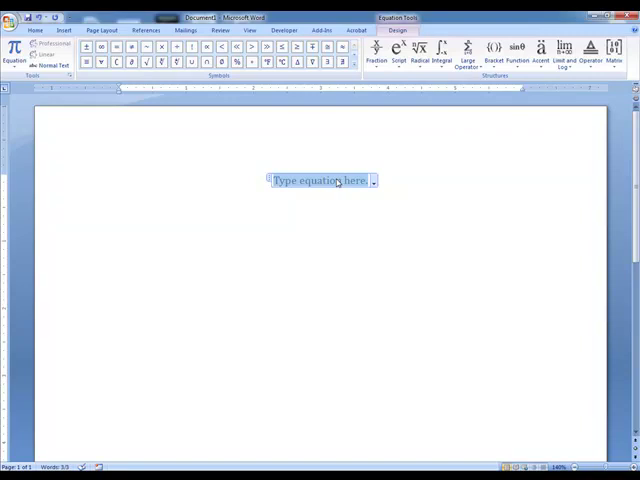
pyautogui.moveTo(200, 172)
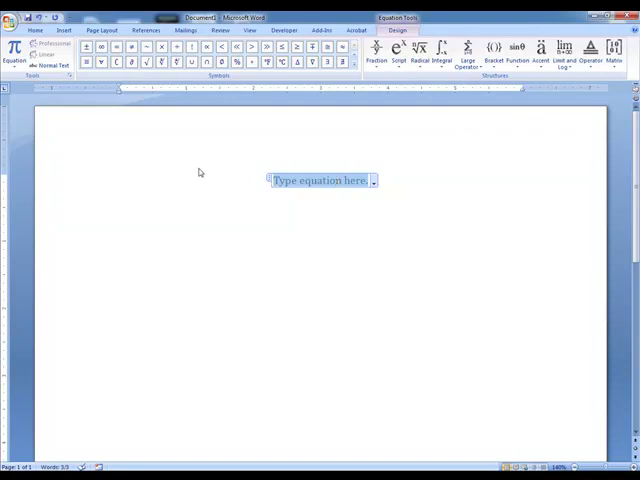
# Step: Enter the polynomial y = x² + 3x + 7 so Word typesets it
pyautogui.write('y')
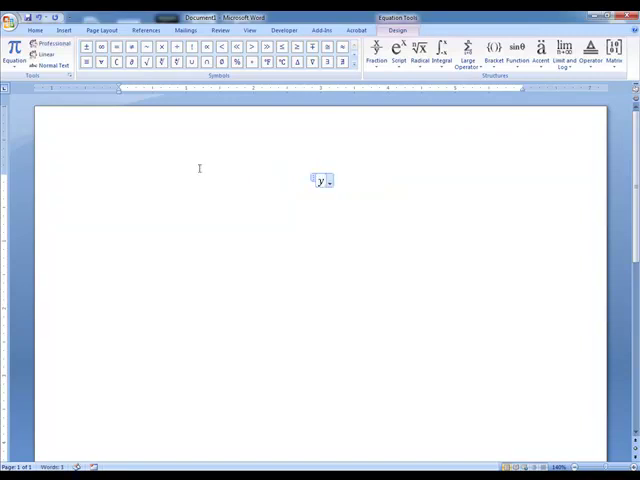
pyautogui.write('=')
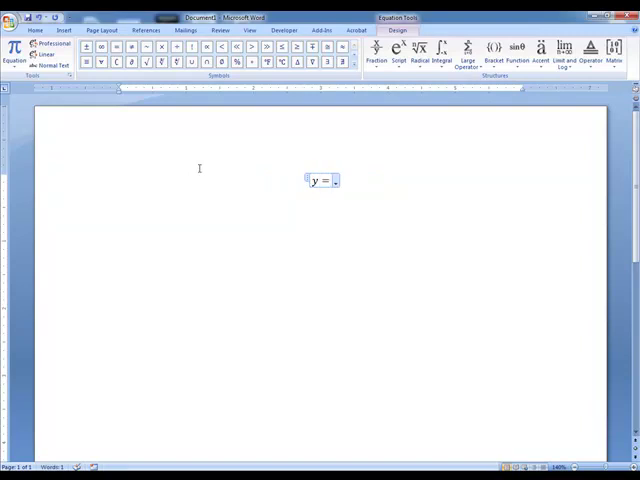
pyautogui.write('x')
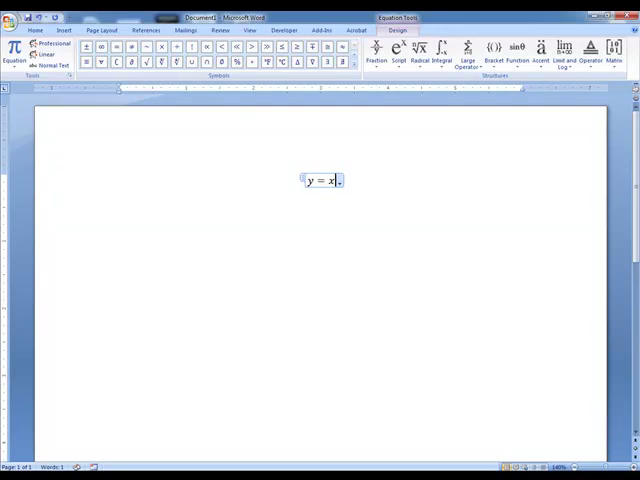
pyautogui.write('^2')
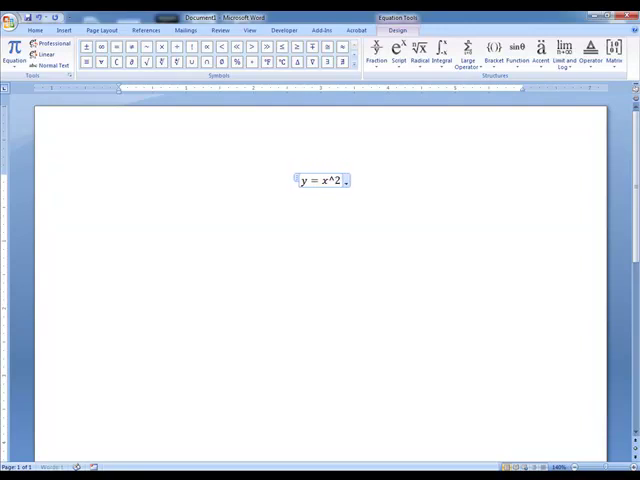
pyautogui.write('+')
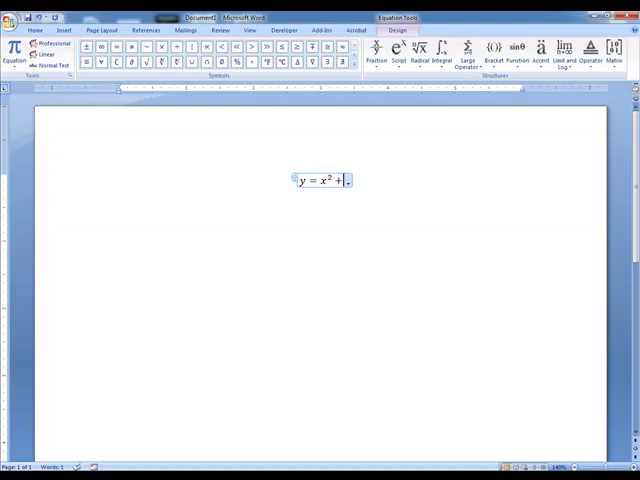
pyautogui.write('3x +')
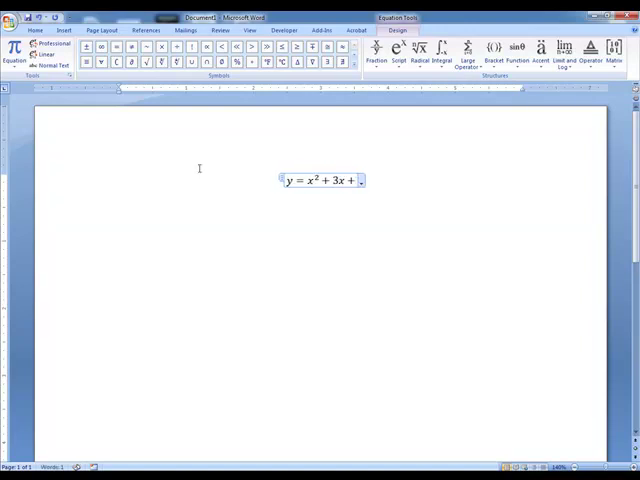
pyautogui.write('7')
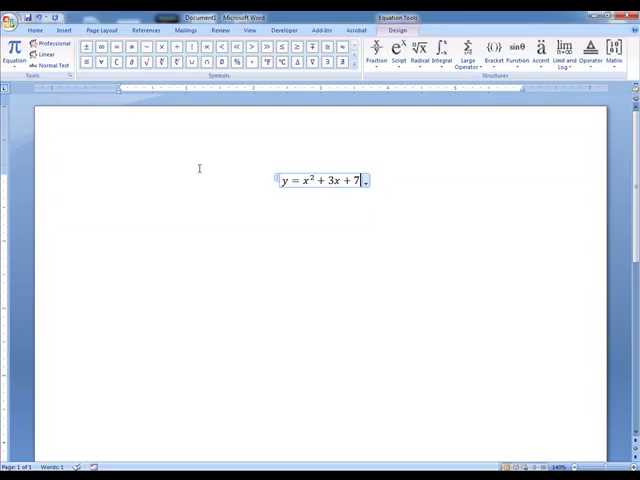
# Step: Write Y=x^2+3x+7 as plain text on the line below the equation
pyautogui.click(120, 206)
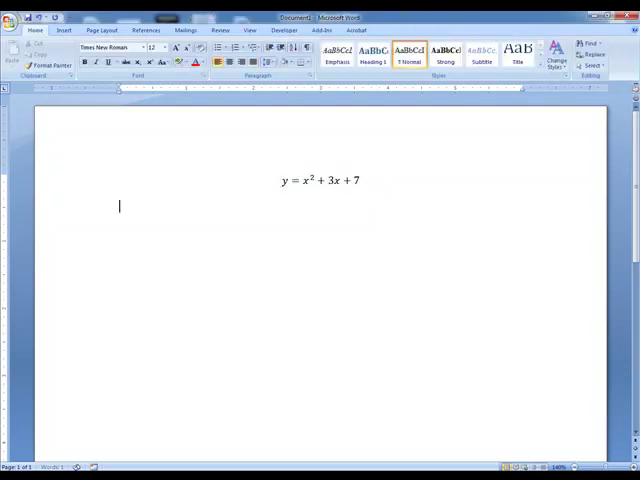
pyautogui.write('Y=')
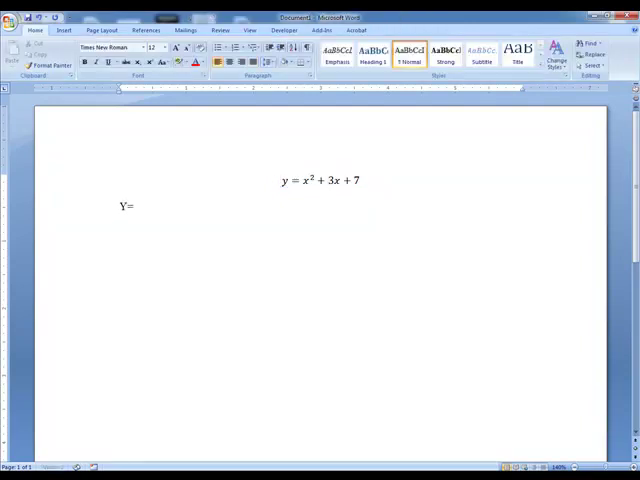
pyautogui.write('x^2')
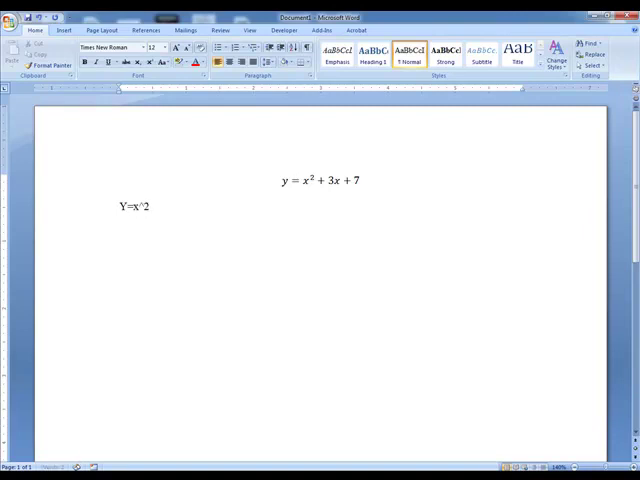
pyautogui.write('+3x')
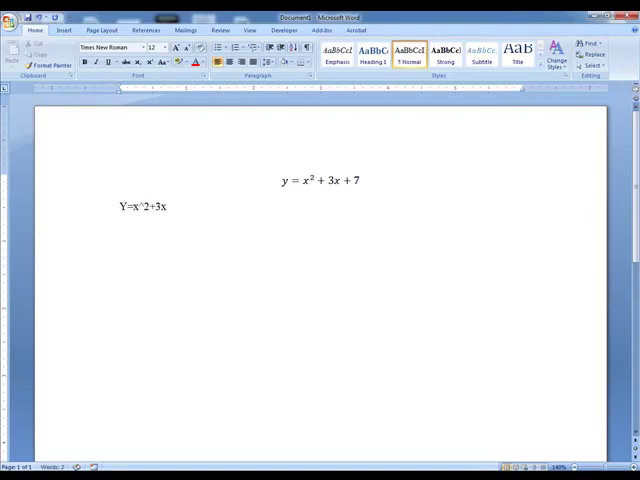
pyautogui.write('+7')
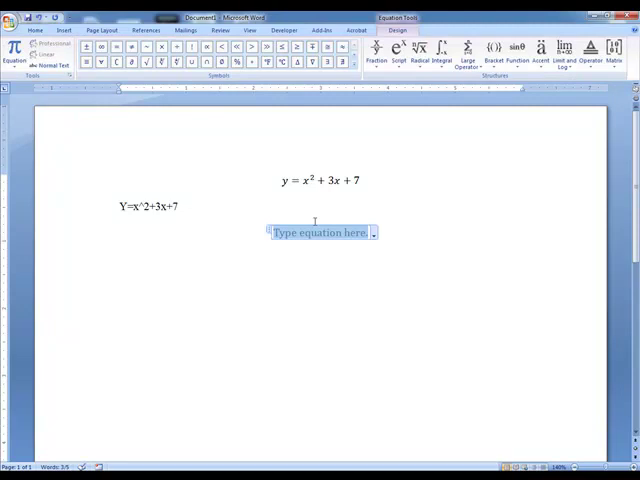
# Step: Try entering 3x + 7 over 2 directly, yielding a partial fraction
pyautogui.write('3')
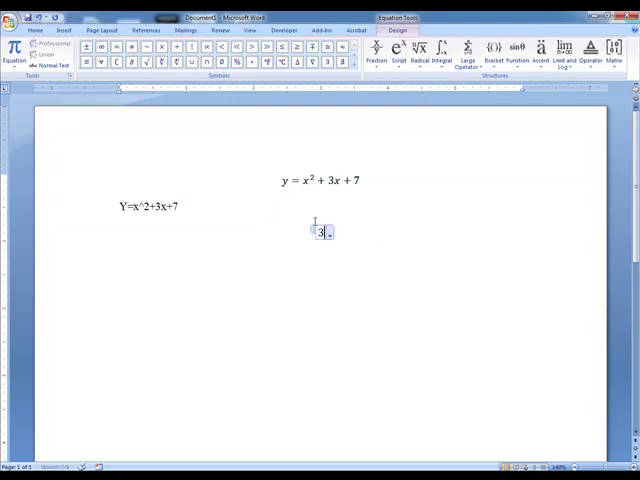
pyautogui.write('/')
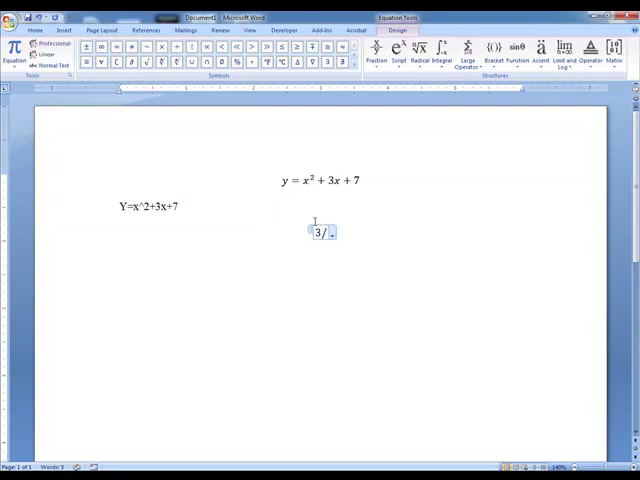
pyautogui.write('x')
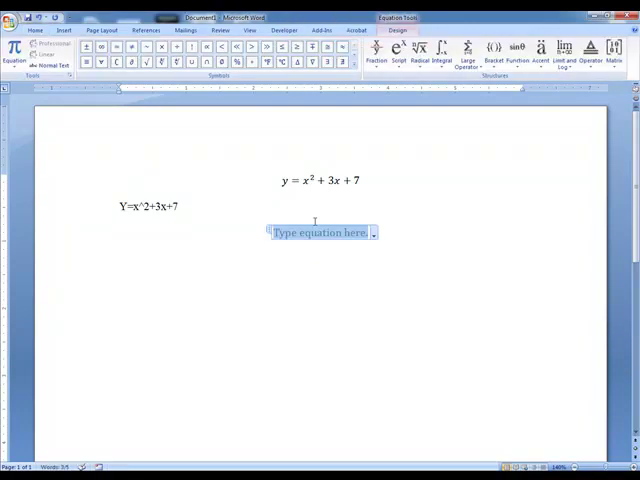
pyautogui.write('3x')
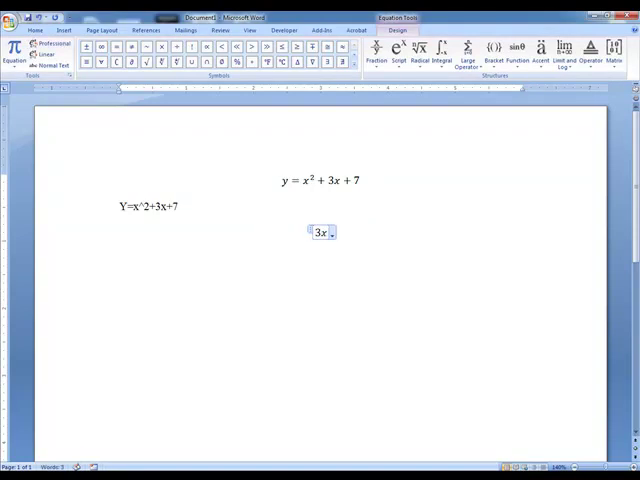
pyautogui.write('+ 7')
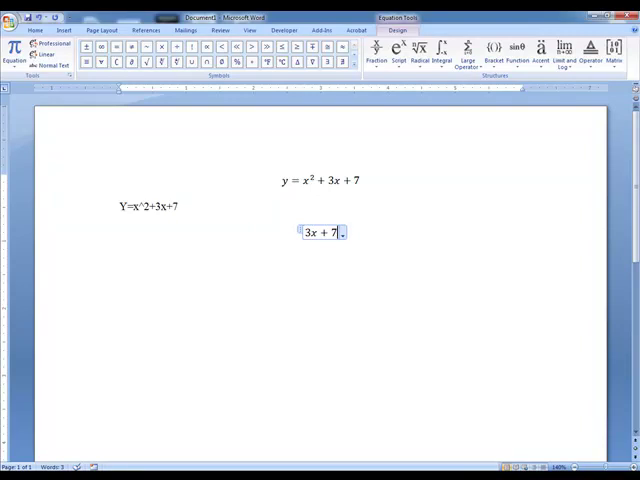
pyautogui.write('/2')
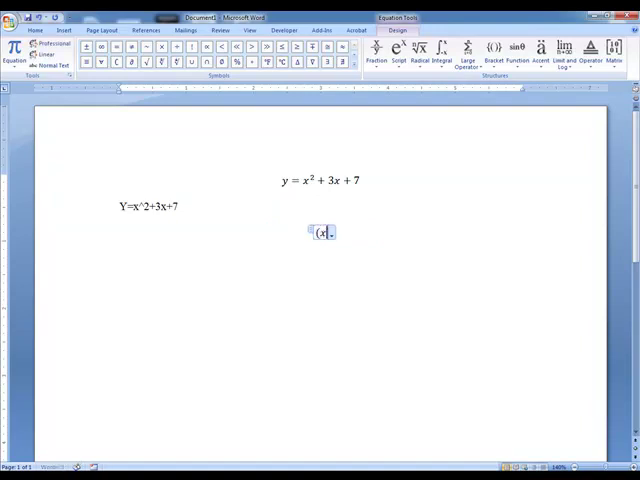
# Step: Enter (3x + 7)/2 so Word builds the stacked fraction with 3x + 7 over 2
pyautogui.write('3x +')
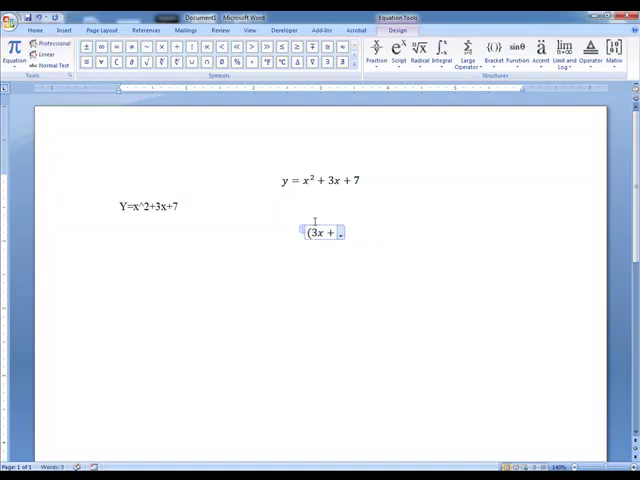
pyautogui.write('7)')
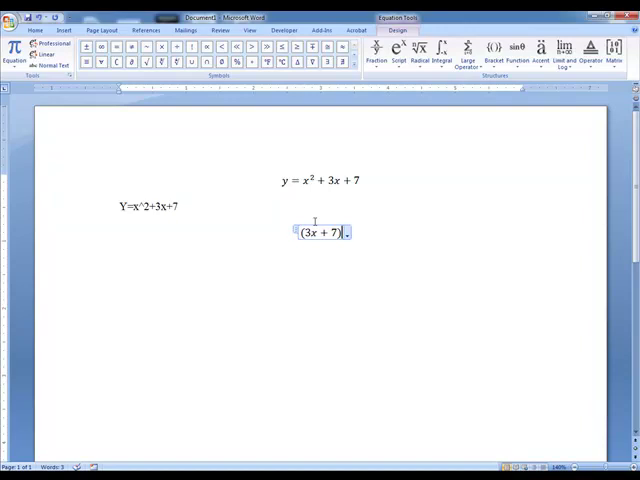
pyautogui.write('/2')
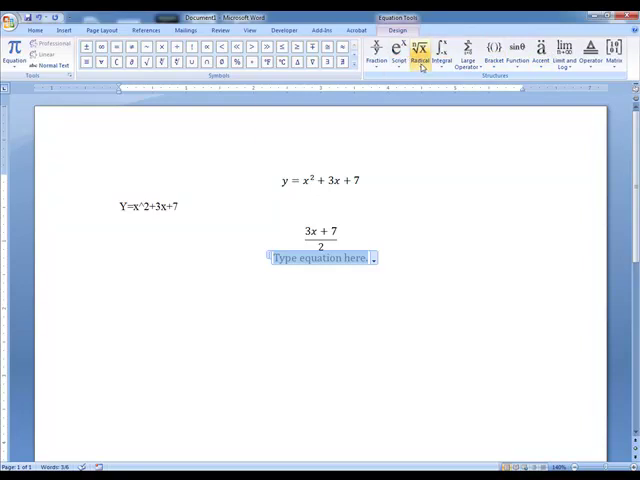
# Step: Insert a square root template from the Radical gallery and fill it with 25
pyautogui.click(422, 50)
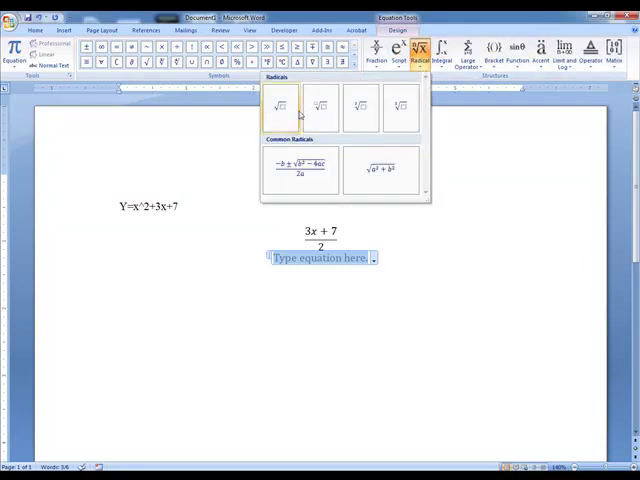
pyautogui.moveTo(320, 108)
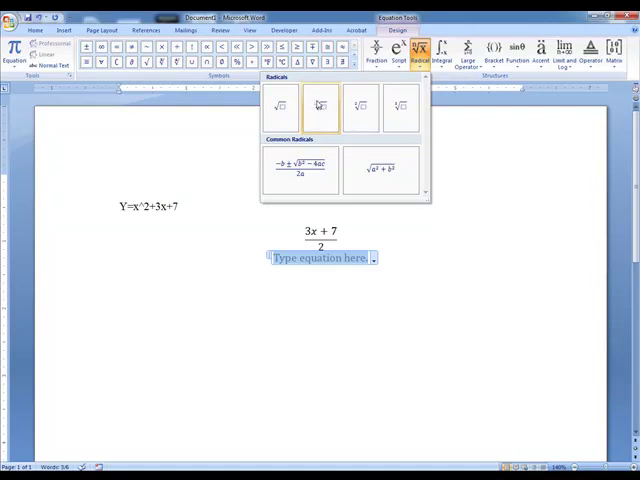
pyautogui.click(320, 104)
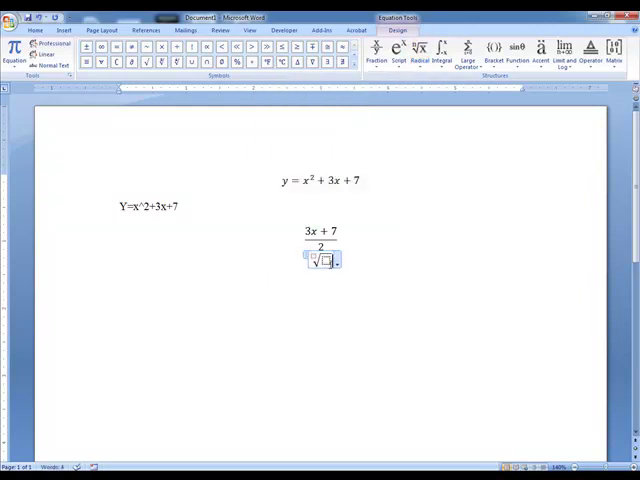
pyautogui.moveTo(490, 350)
pyautogui.write('2')
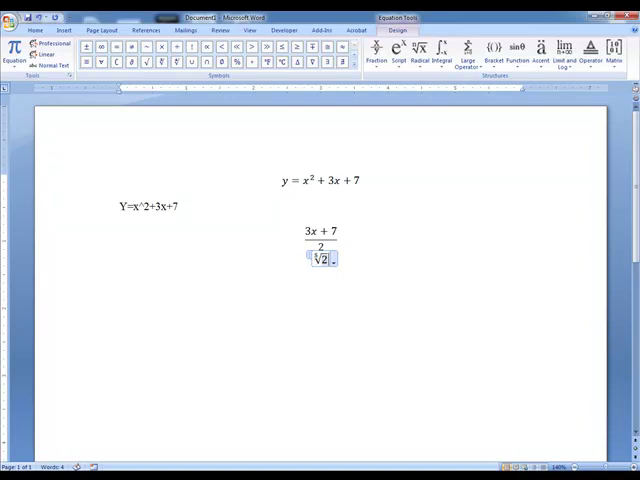
pyautogui.click(444, 280)
pyautogui.write('\\s')
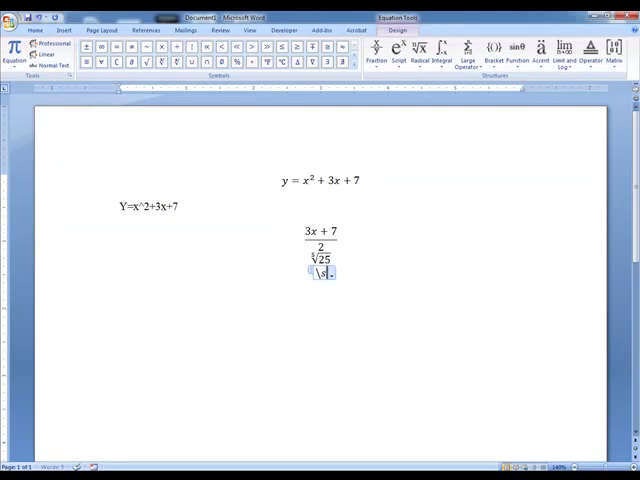
# Step: Add a second square root containing 3x + 7 via the sqrt keyword
pyautogui.write('qrt')
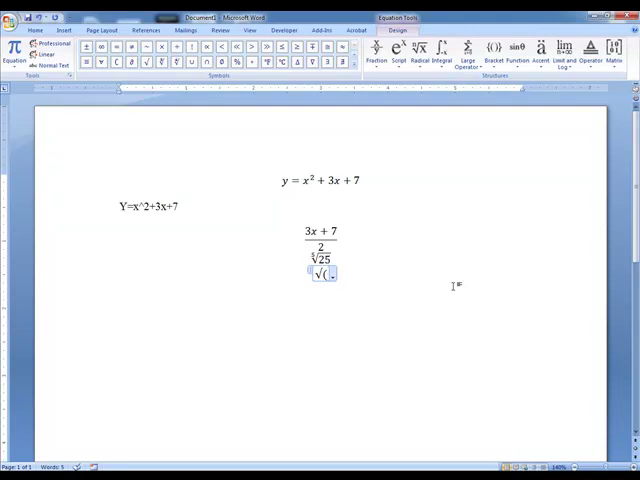
pyautogui.write('3x')
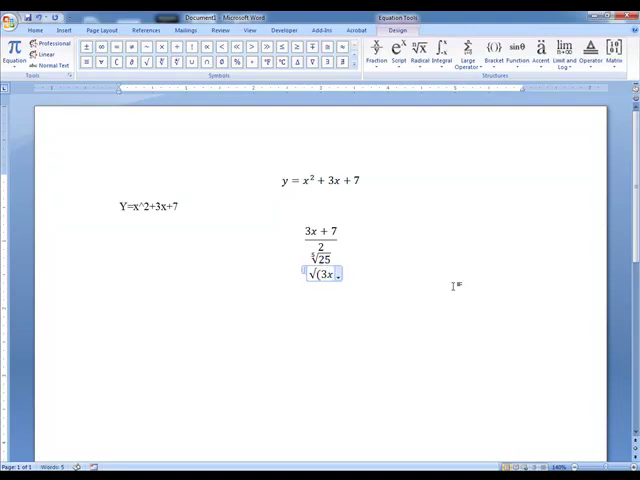
pyautogui.write('+ 7')
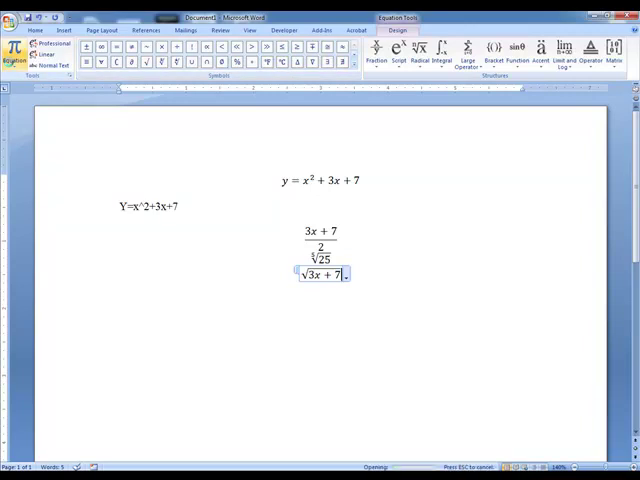
# Step: Insert the built-in Quadratic Formula from the equation gallery
pyautogui.click(16, 52)
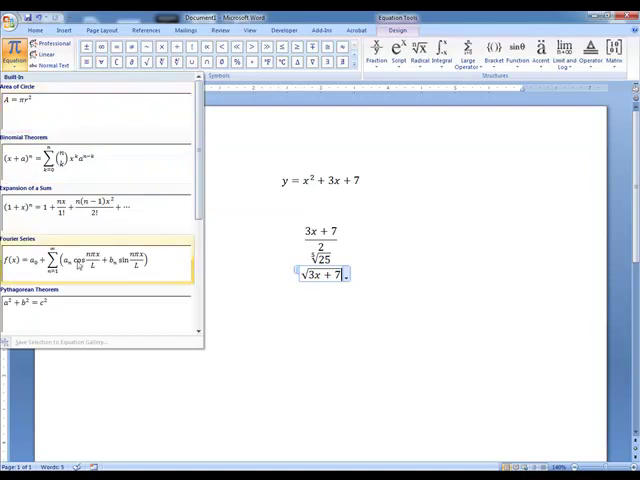
pyautogui.moveTo(76, 298)
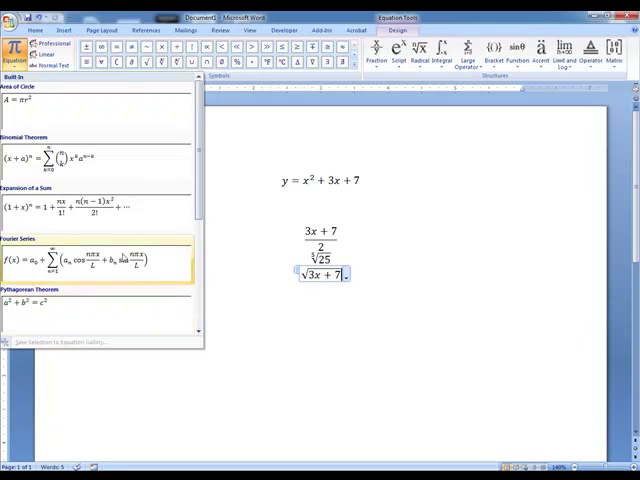
pyautogui.scroll(-3)
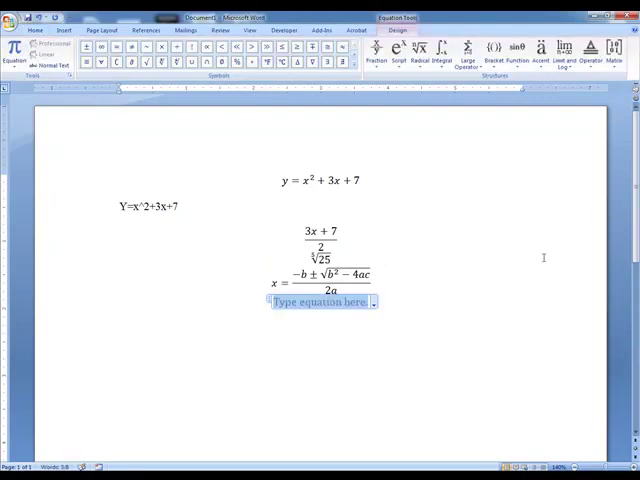
# Step: Insert a limit template as x→0 of (2x + 3) and leave equation editing
pyautogui.click(564, 48)
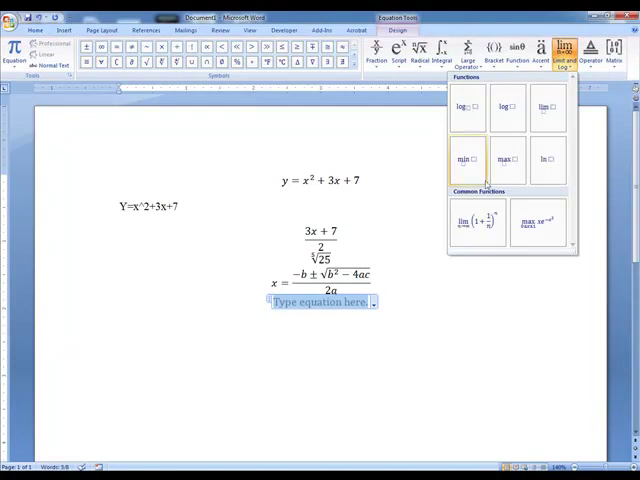
pyautogui.moveTo(510, 184)
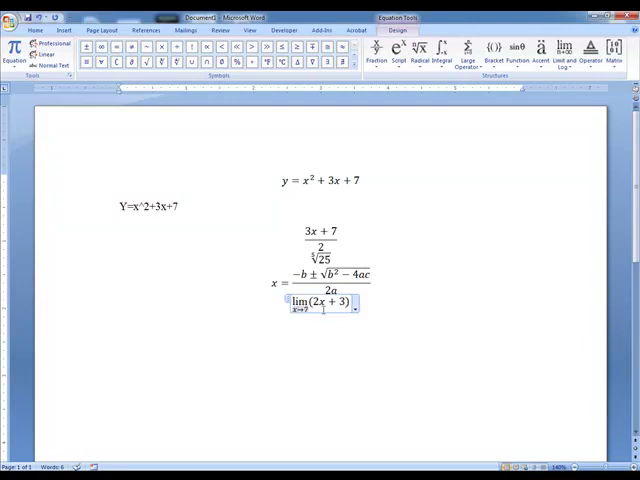
pyautogui.click(480, 280)
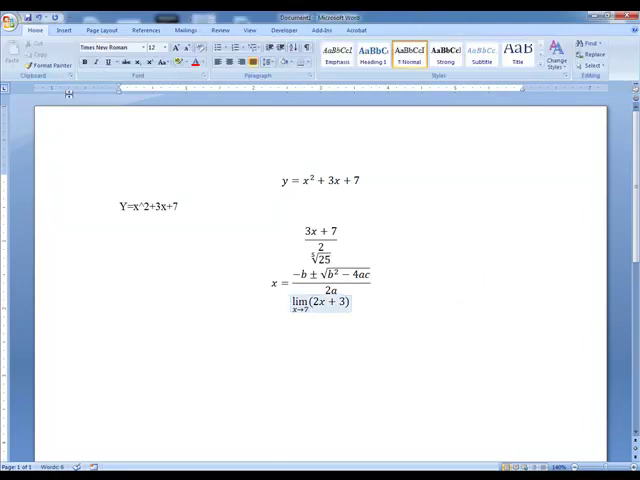
pyautogui.moveTo(376, 254)
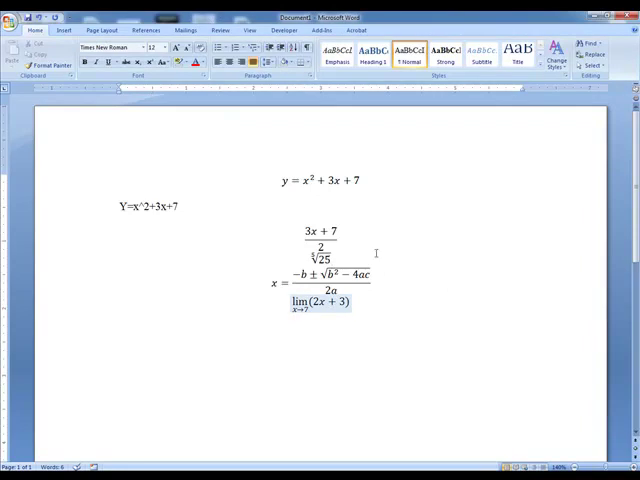
pyautogui.moveTo(384, 300)
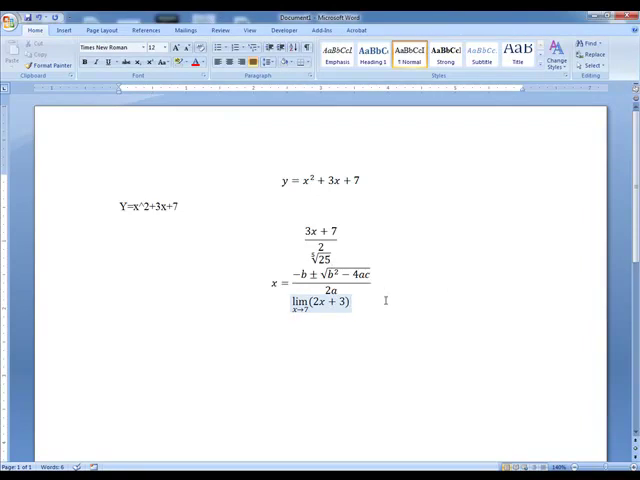